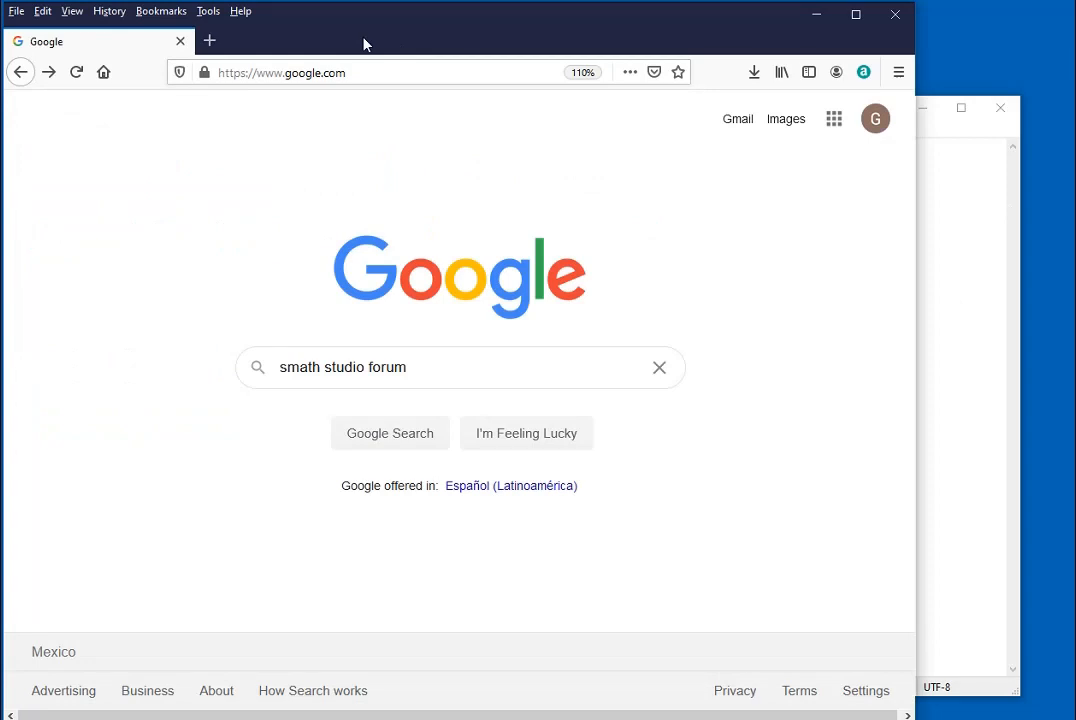
{"action": "mouse_move", "coordinate": [735, 393]}
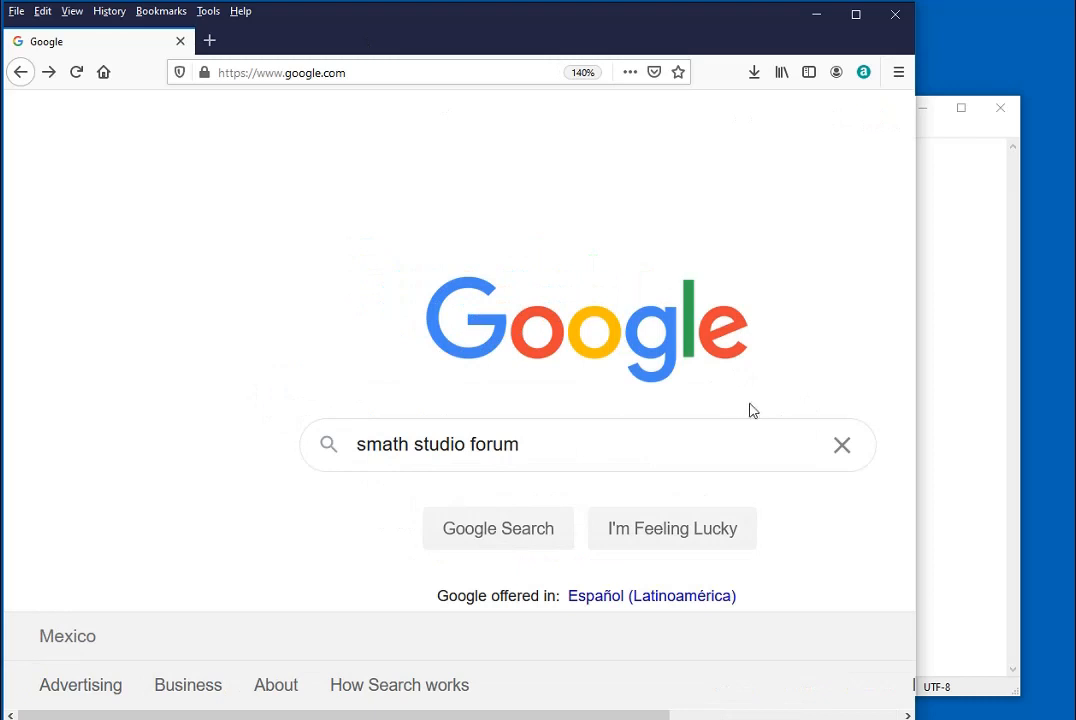
Step: Submit the Google search for 'smath studio forum' and show its results
{"action": "left_click", "coordinate": [498, 528]}
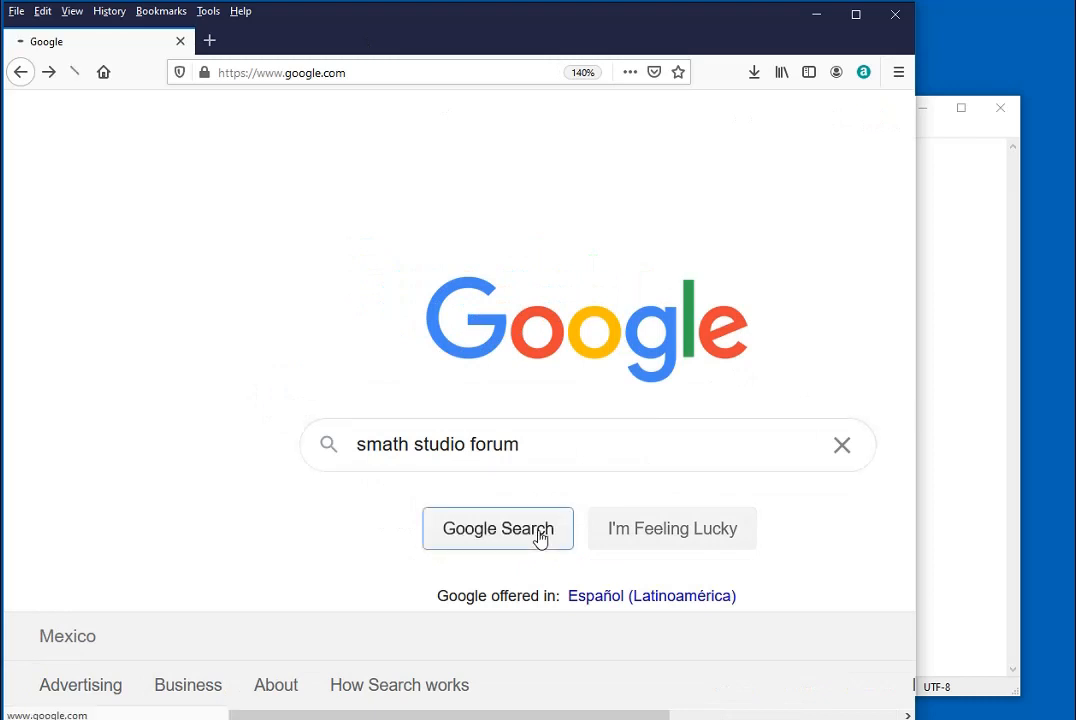
{"action": "left_click", "coordinate": [497, 528]}
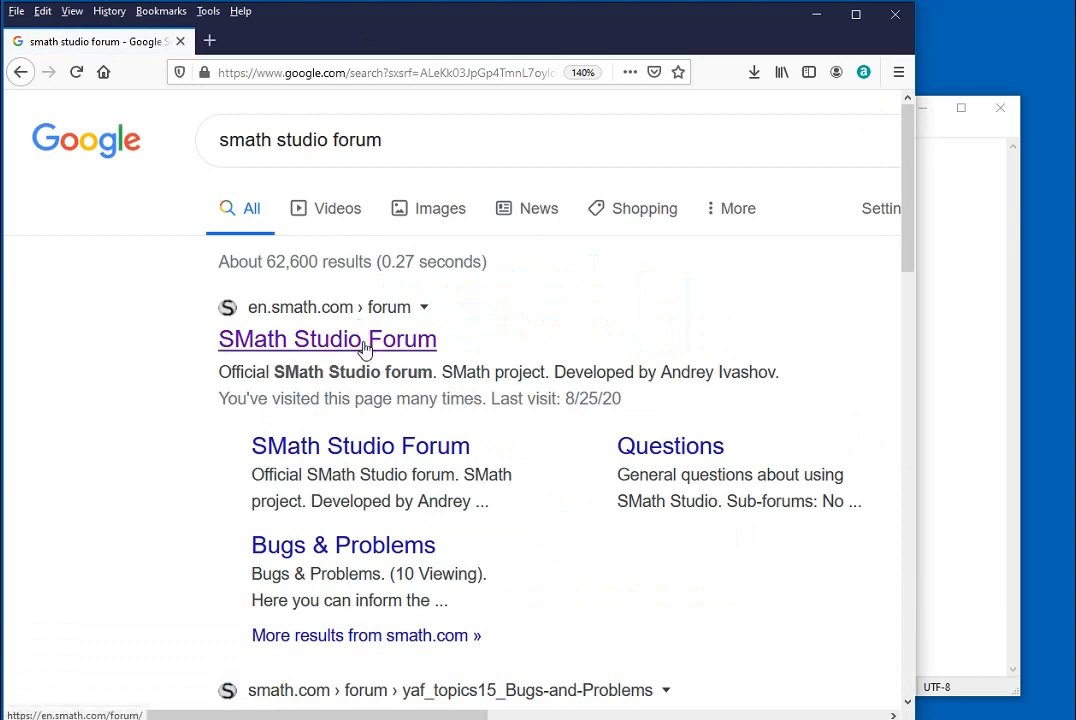
Step: Enter the official SMath Studio Forum and its Download SMath Studio section
{"action": "left_click", "coordinate": [327, 339]}
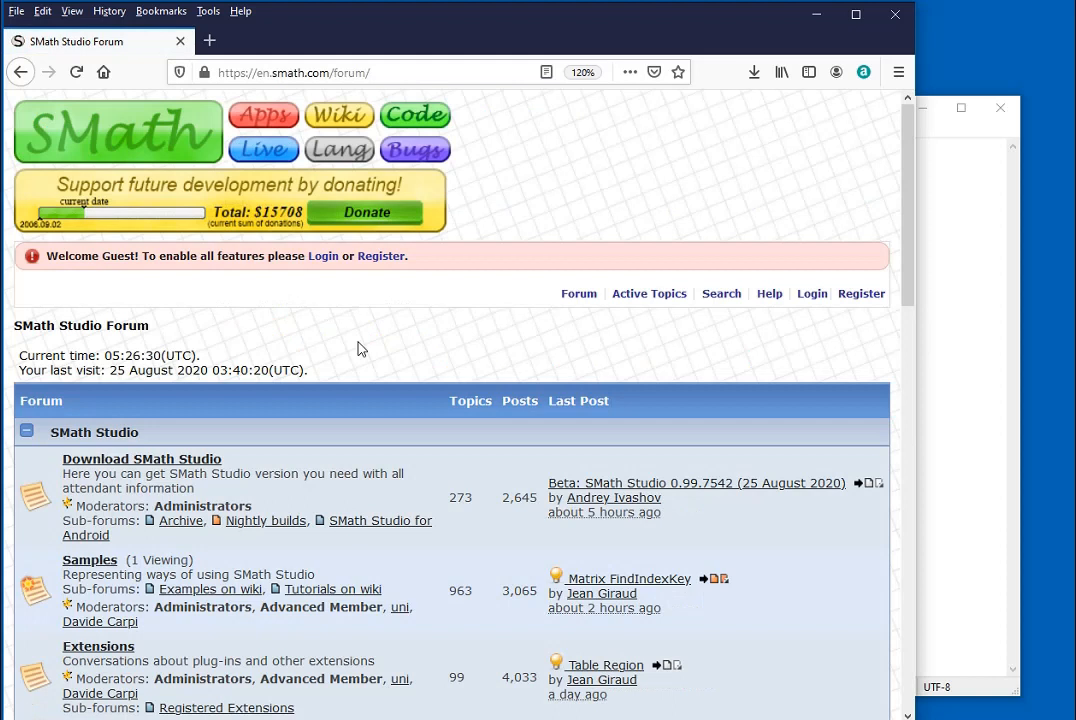
{"action": "mouse_move", "coordinate": [488, 335]}
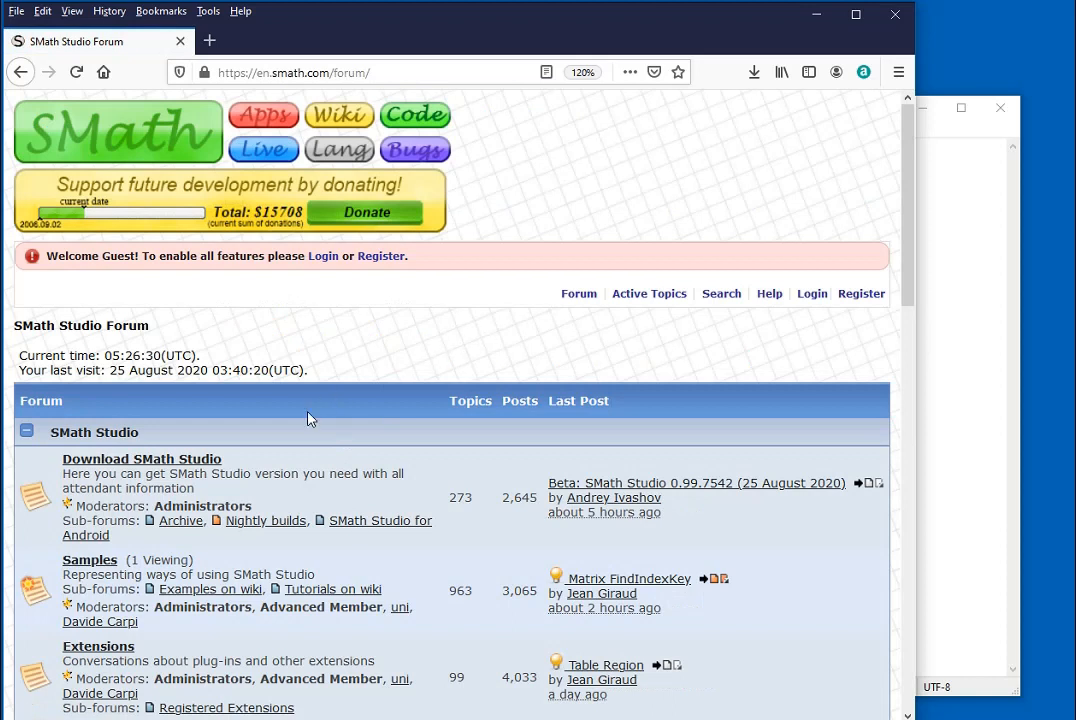
{"action": "mouse_move", "coordinate": [200, 470]}
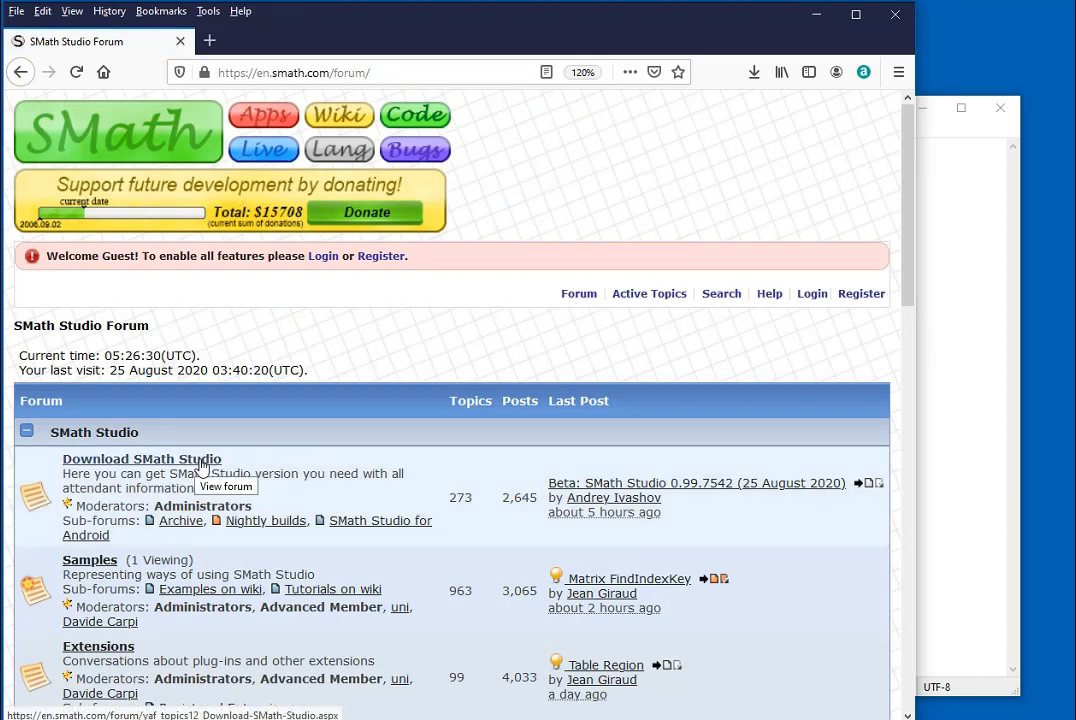
{"action": "left_click", "coordinate": [141, 458]}
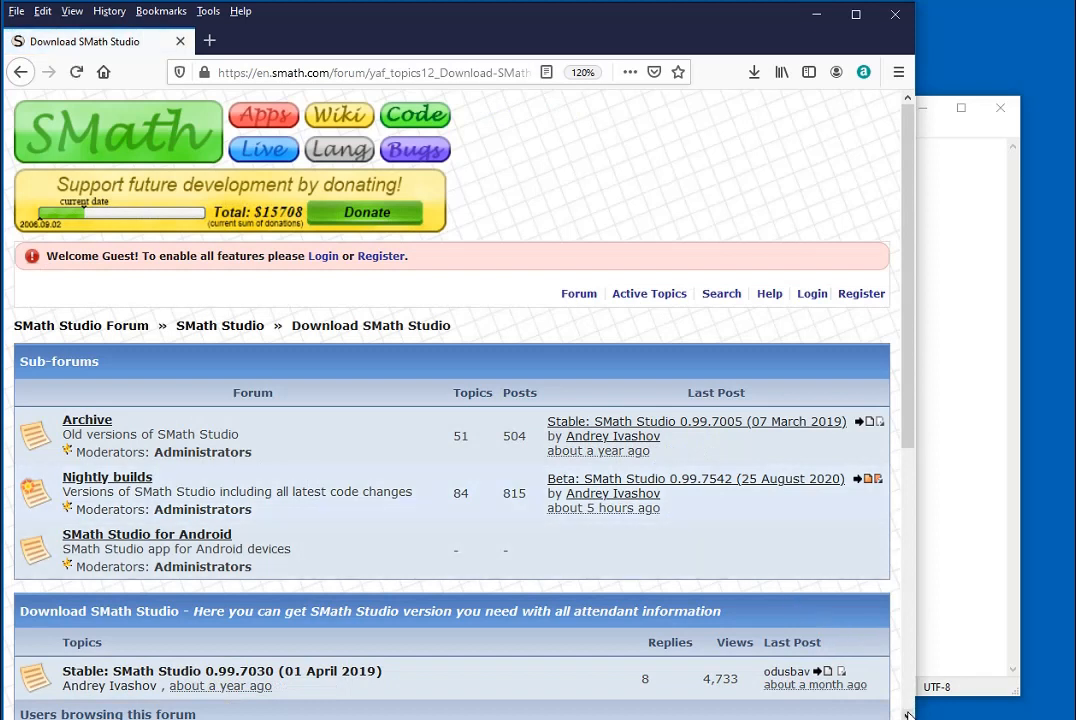
{"action": "scroll", "scroll_direction": "down", "scroll_amount": 3}
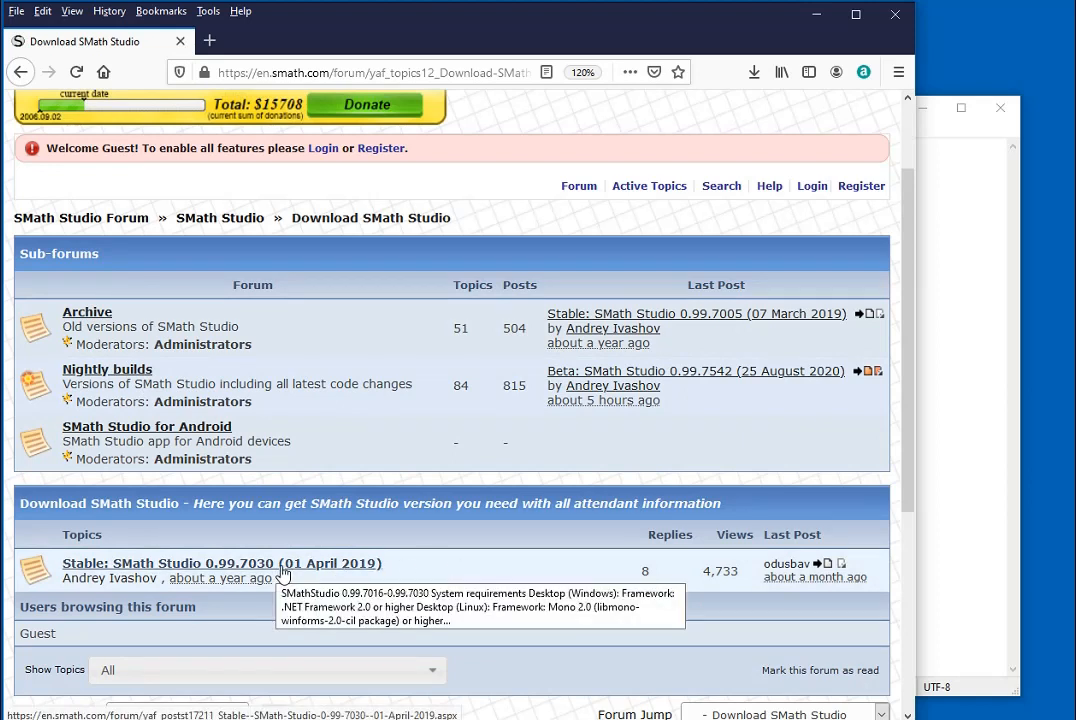
Step: Read the Stable 0.99.7030 (01 April 2019) release topic down to its Download section
{"action": "left_click", "coordinate": [222, 563]}
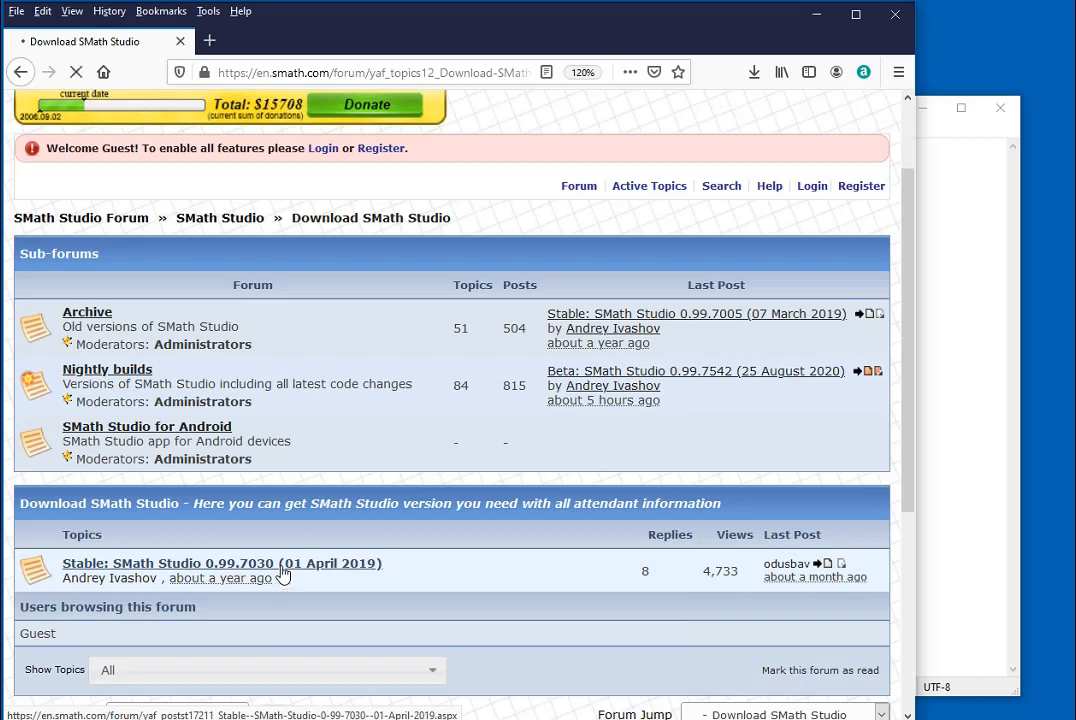
{"action": "left_click", "coordinate": [222, 563]}
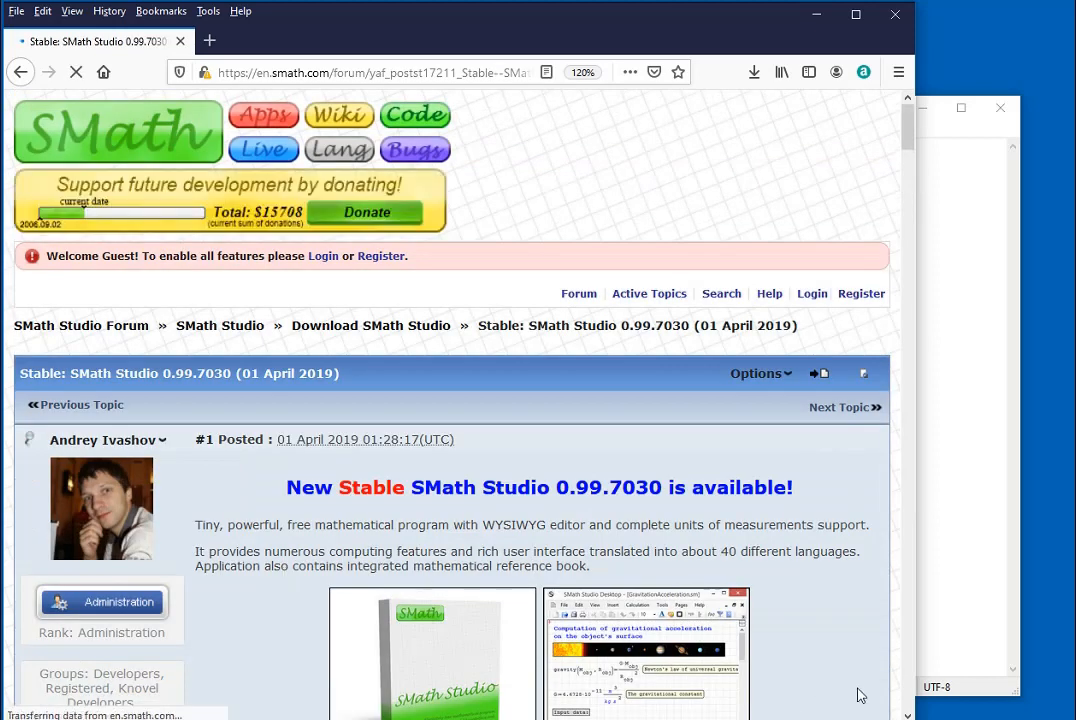
{"action": "scroll", "scroll_direction": "down", "scroll_amount": 3}
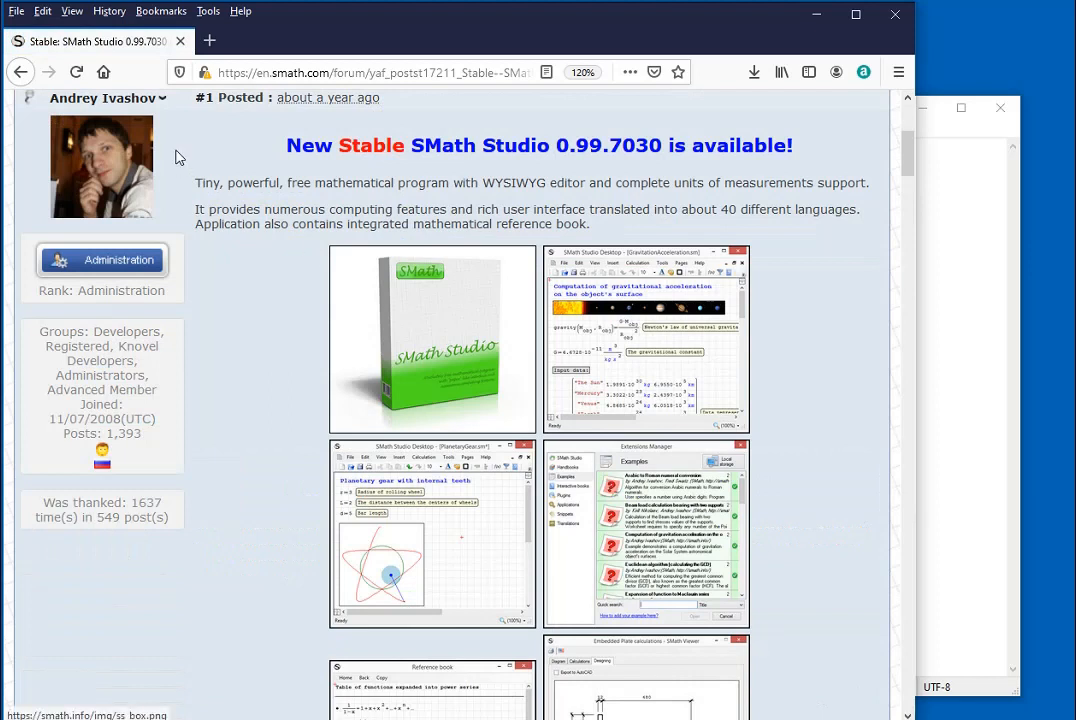
{"action": "mouse_move", "coordinate": [280, 405]}
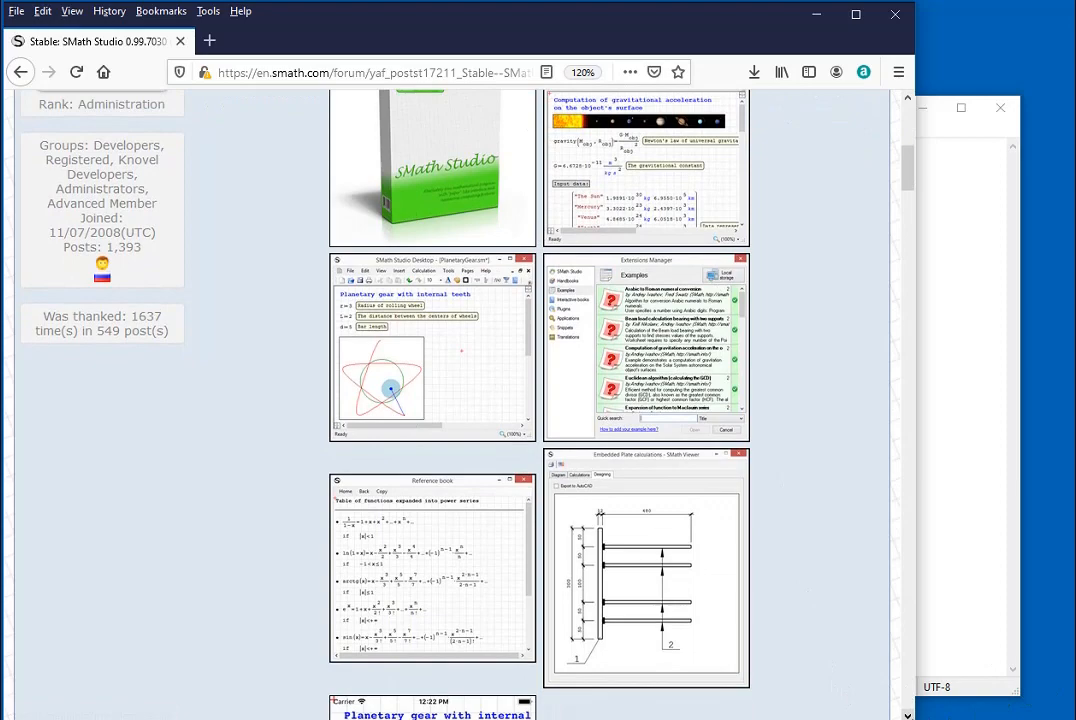
{"action": "scroll", "scroll_direction": "down", "scroll_amount": 3}
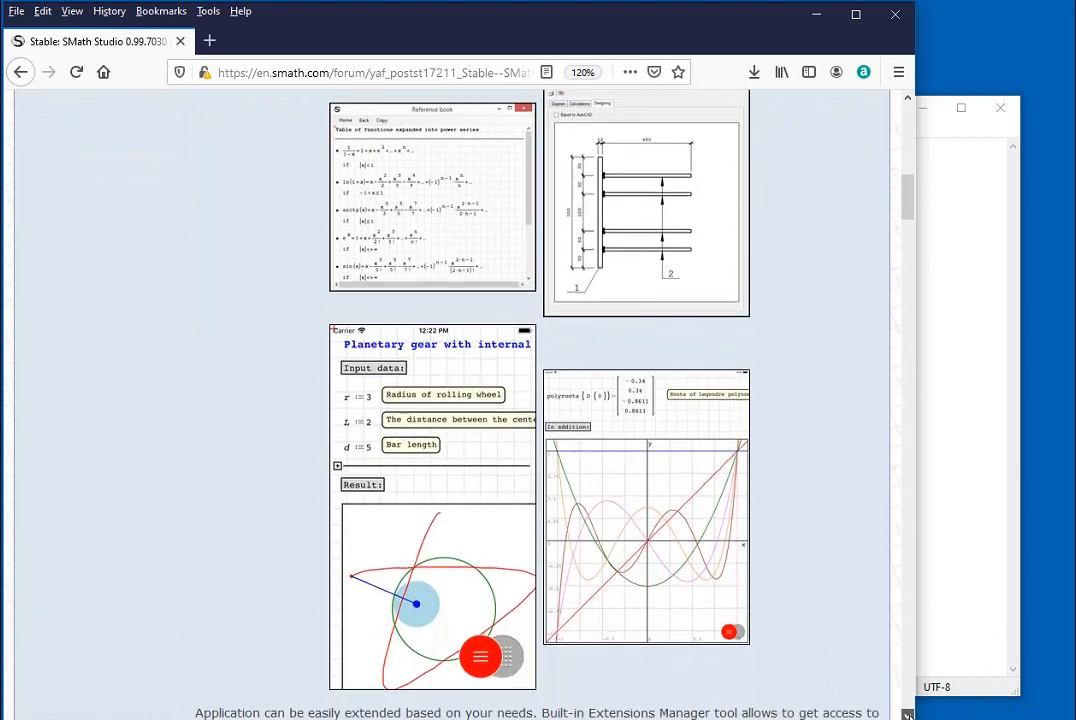
{"action": "scroll", "scroll_direction": "down", "scroll_amount": 3}
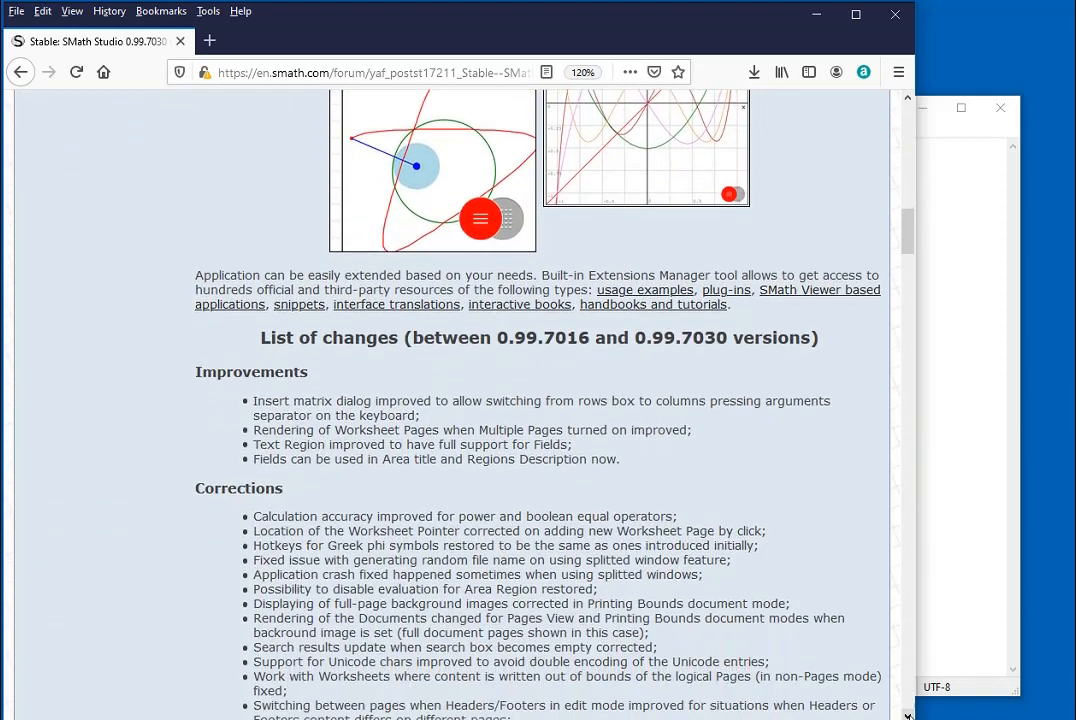
{"action": "scroll", "scroll_direction": "down", "scroll_amount": 3}
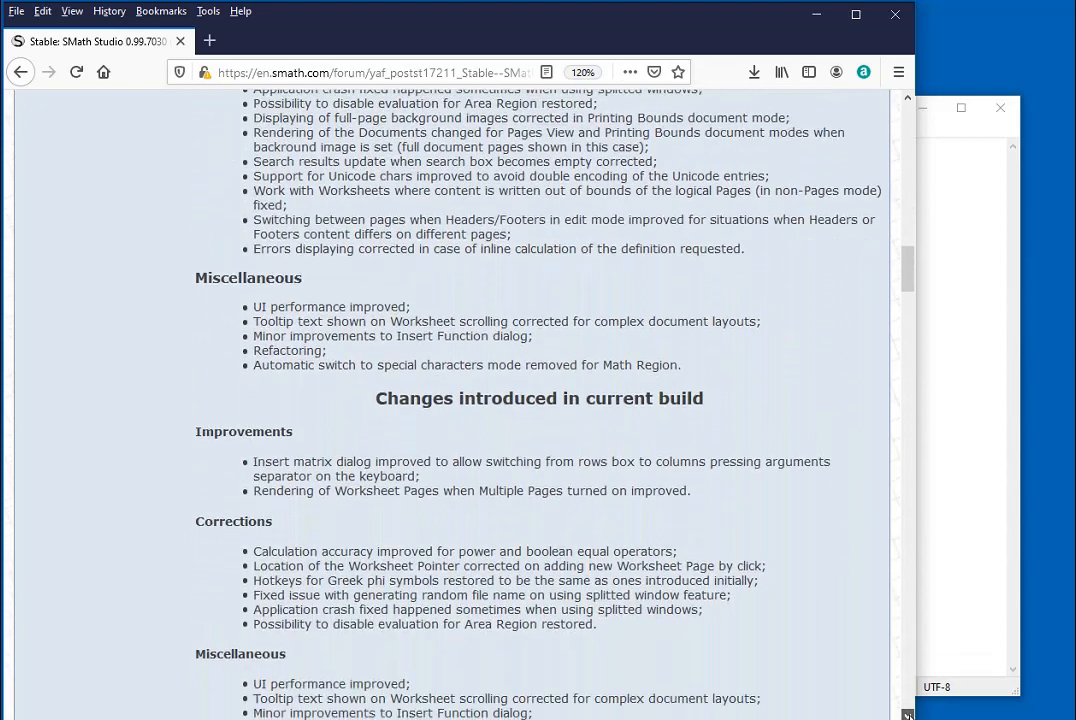
{"action": "scroll", "scroll_direction": "down", "scroll_amount": 3}
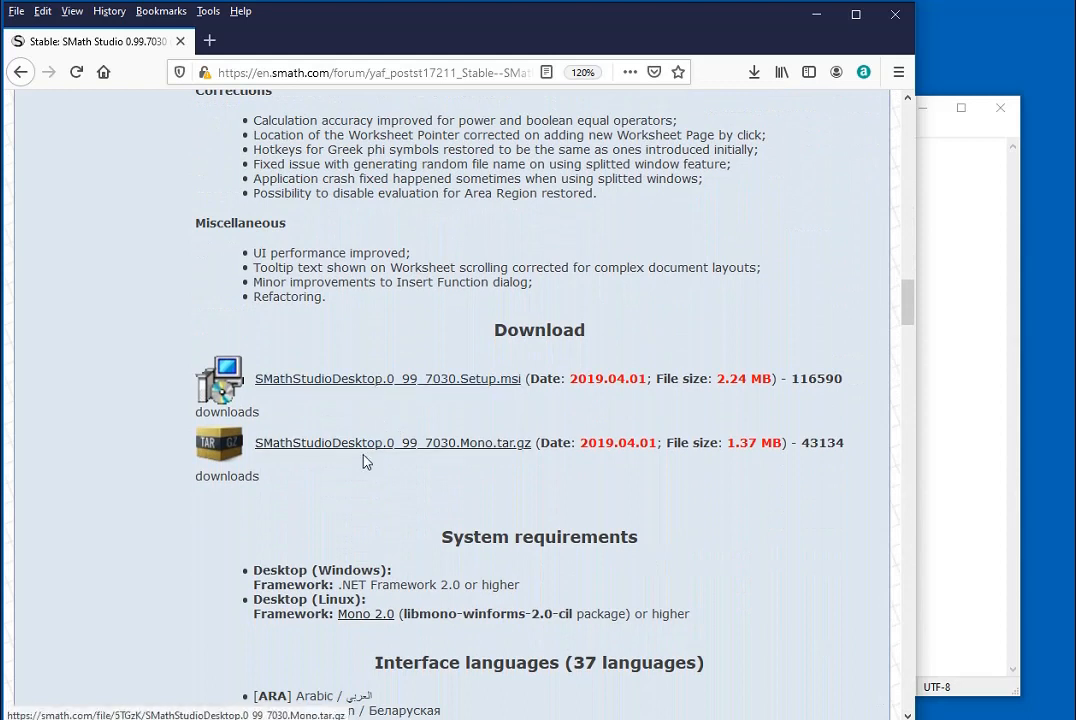
{"action": "mouse_move", "coordinate": [380, 388]}
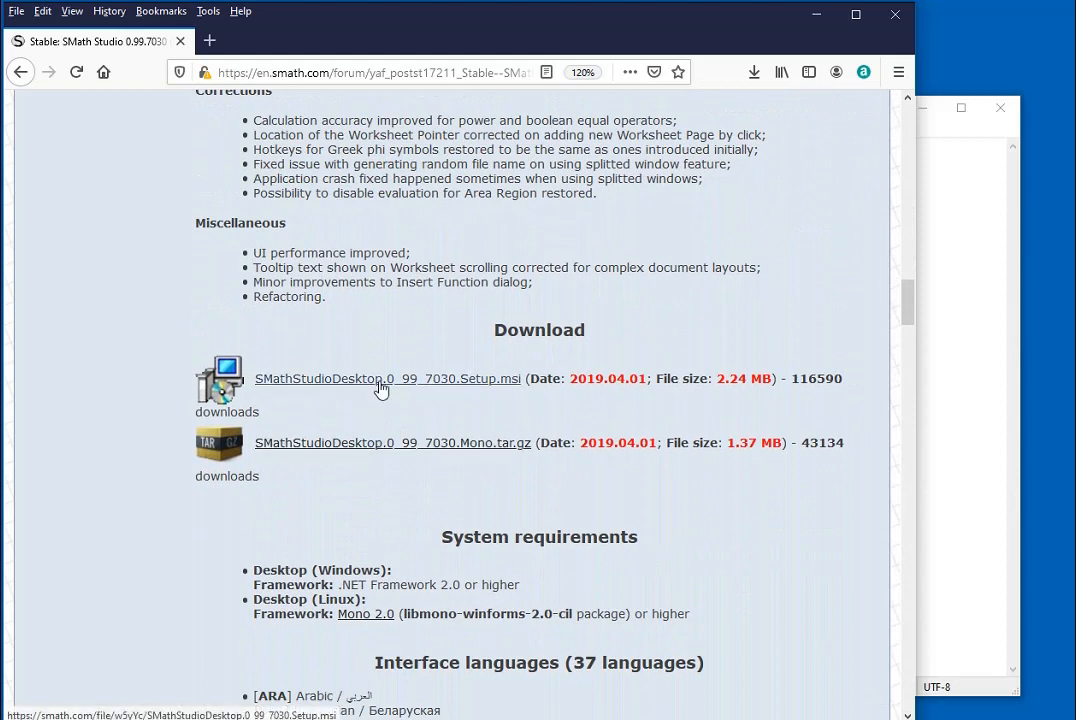
Step: Download SMathStudioDesktop.0_99_7030.Setup.msi and locate it among the browser downloads
{"action": "left_click", "coordinate": [387, 378]}
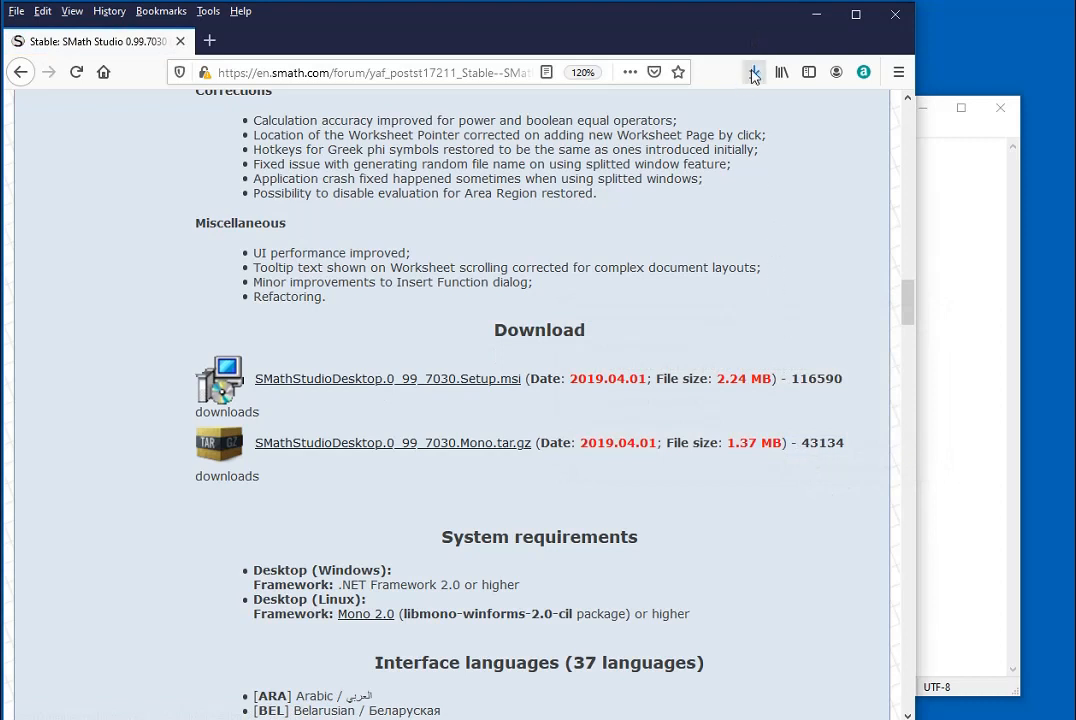
{"action": "left_click", "coordinate": [753, 72]}
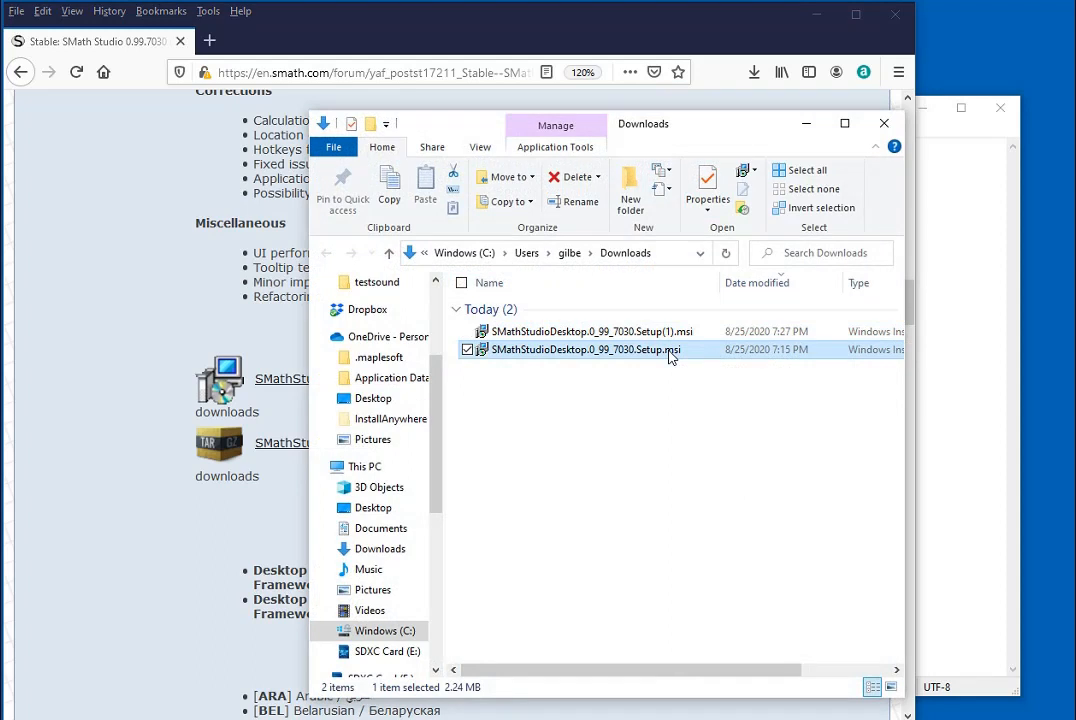
Step: Start the installer, accept the licence terms and choose installation for everybody
{"action": "double_click", "coordinate": [585, 349]}
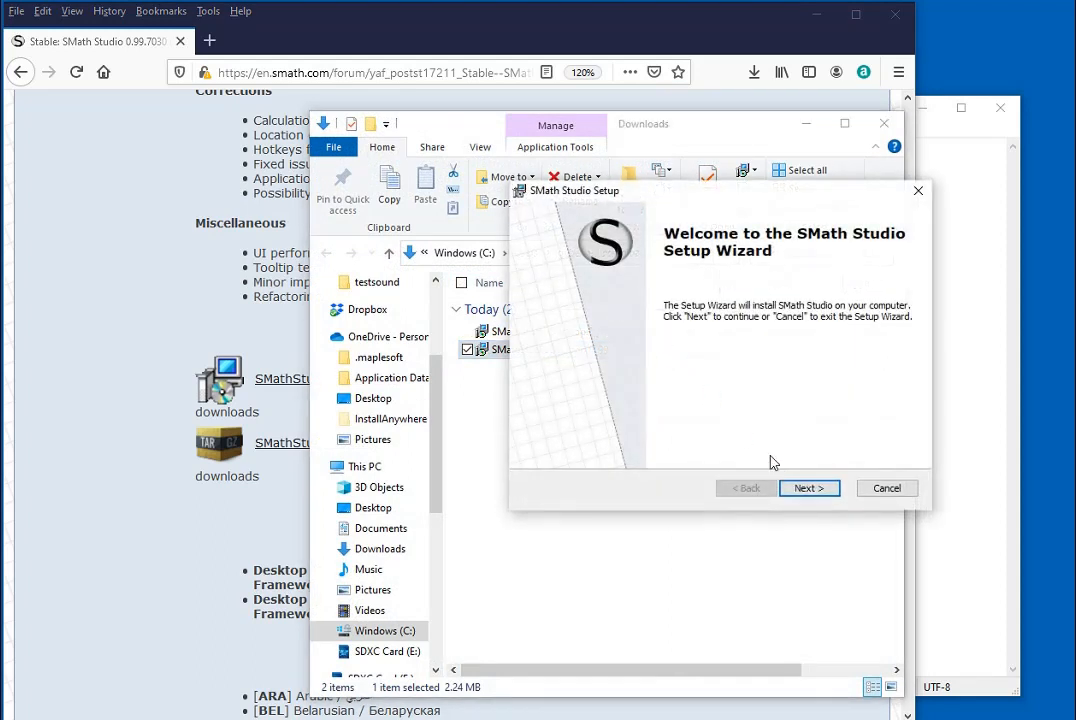
{"action": "left_click", "coordinate": [808, 488]}
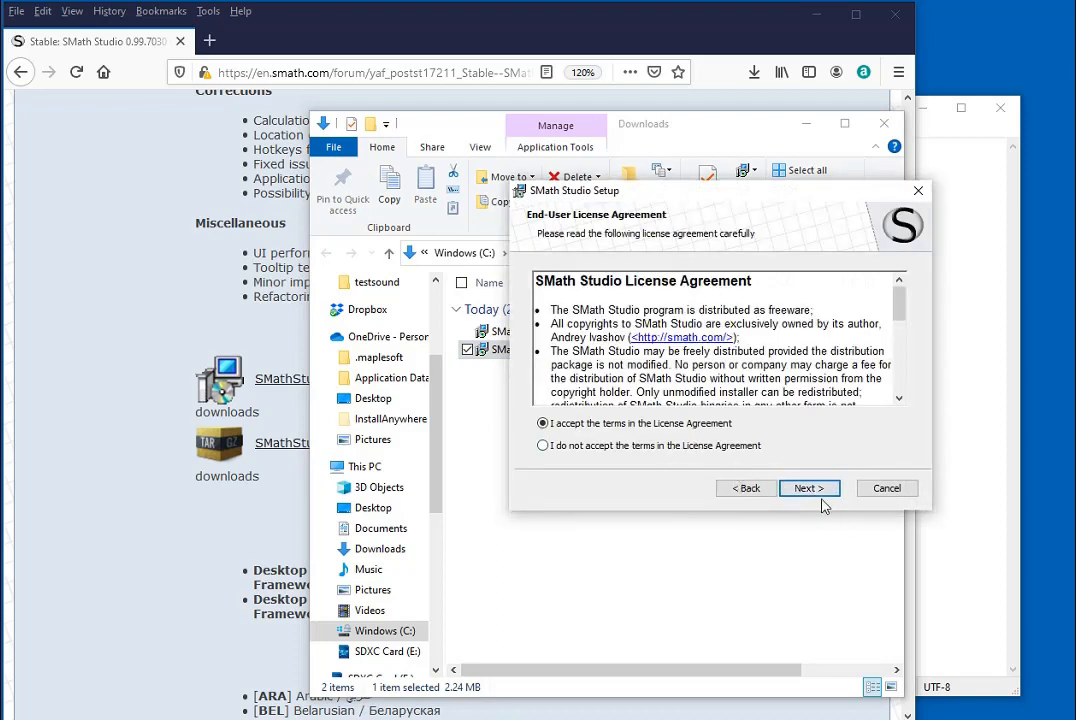
{"action": "left_click", "coordinate": [807, 488]}
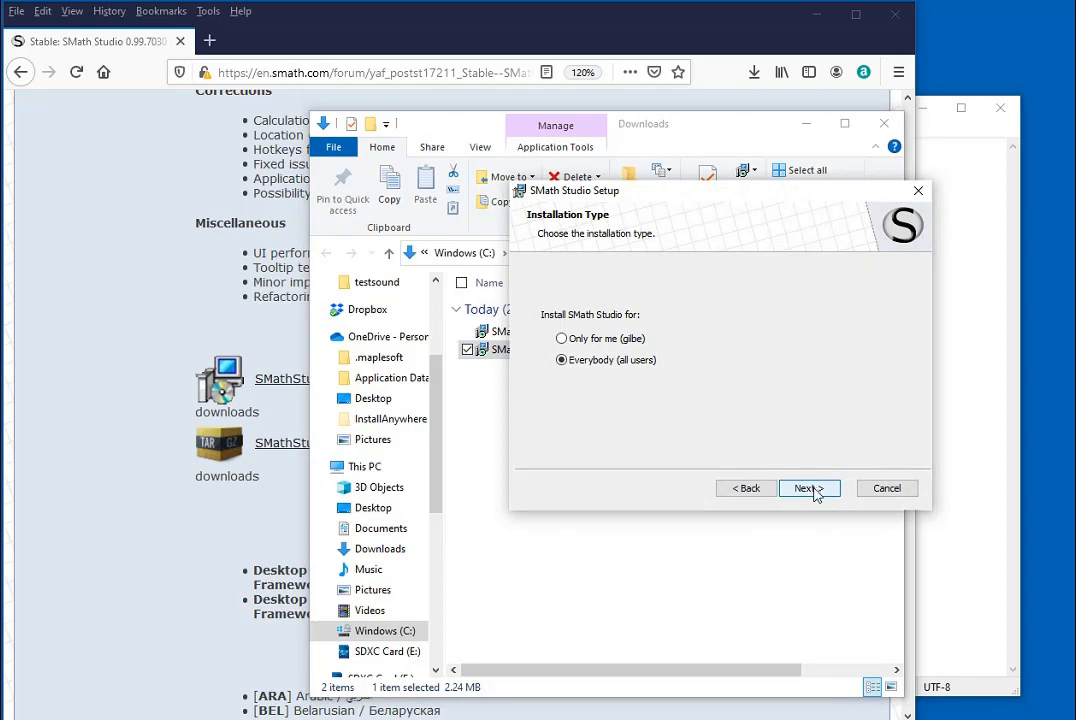
{"action": "left_click", "coordinate": [806, 488]}
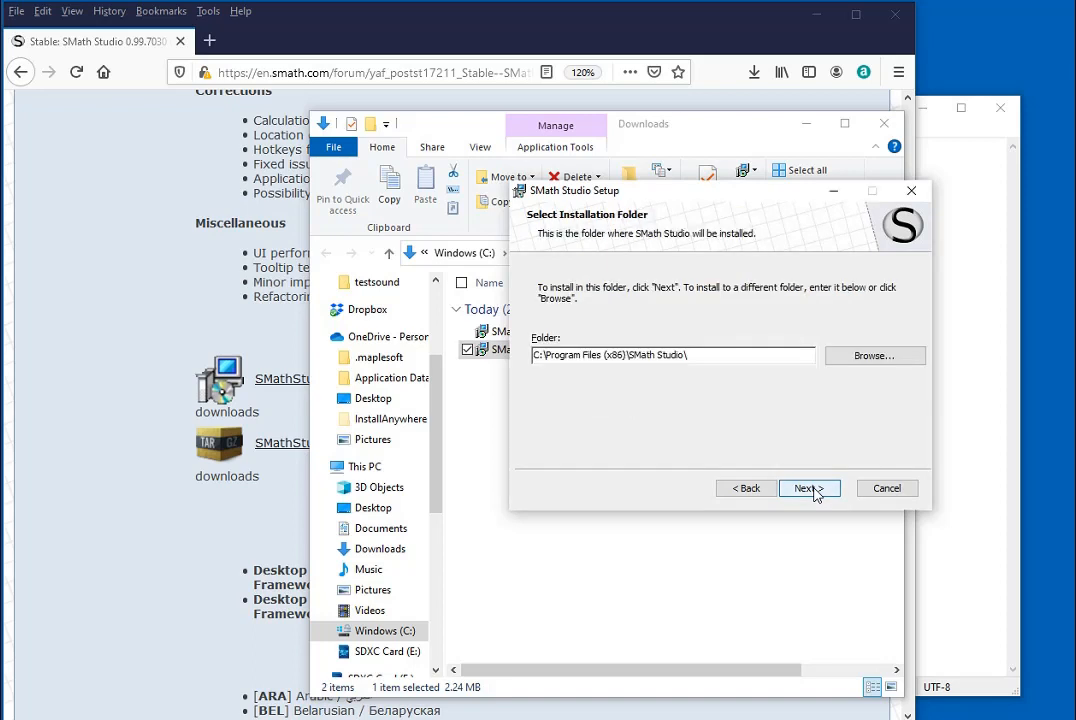
Step: Install into the default Program Files folder and untick Launch SMath Studio
{"action": "left_click", "coordinate": [805, 488]}
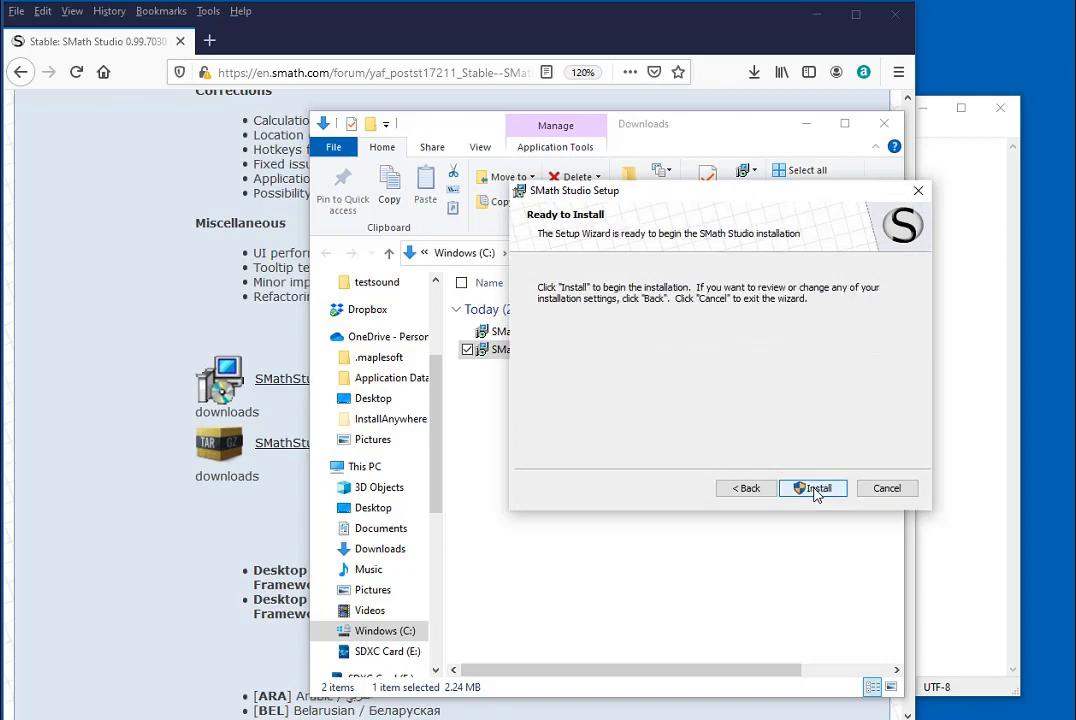
{"action": "left_click", "coordinate": [812, 488]}
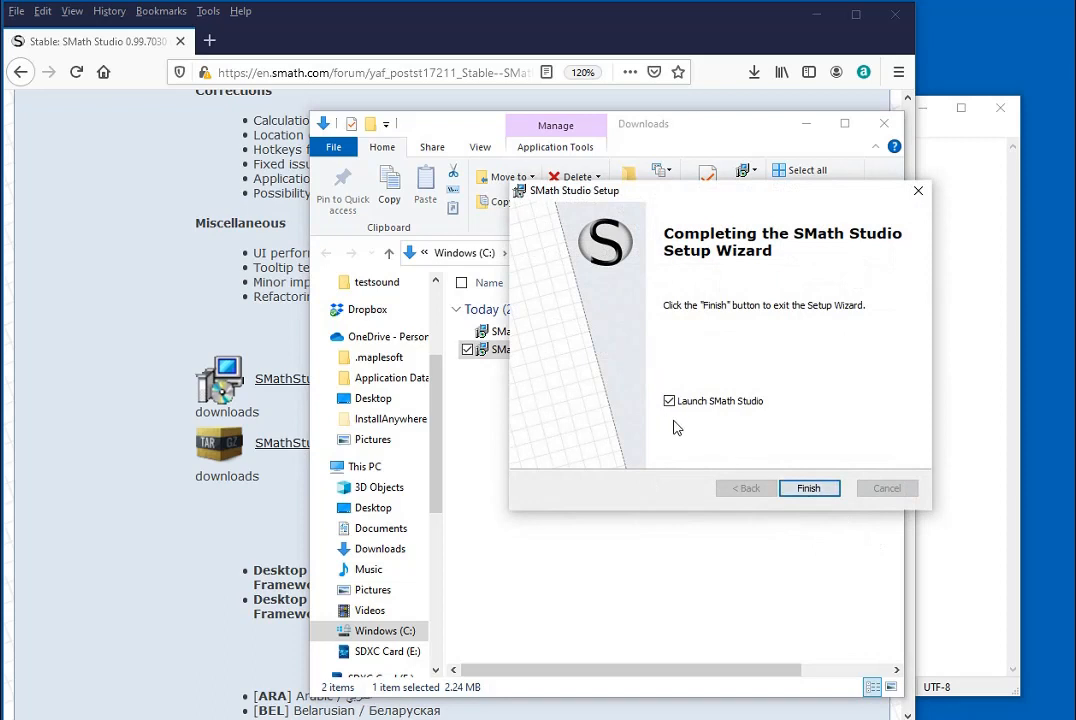
{"action": "mouse_move", "coordinate": [753, 453]}
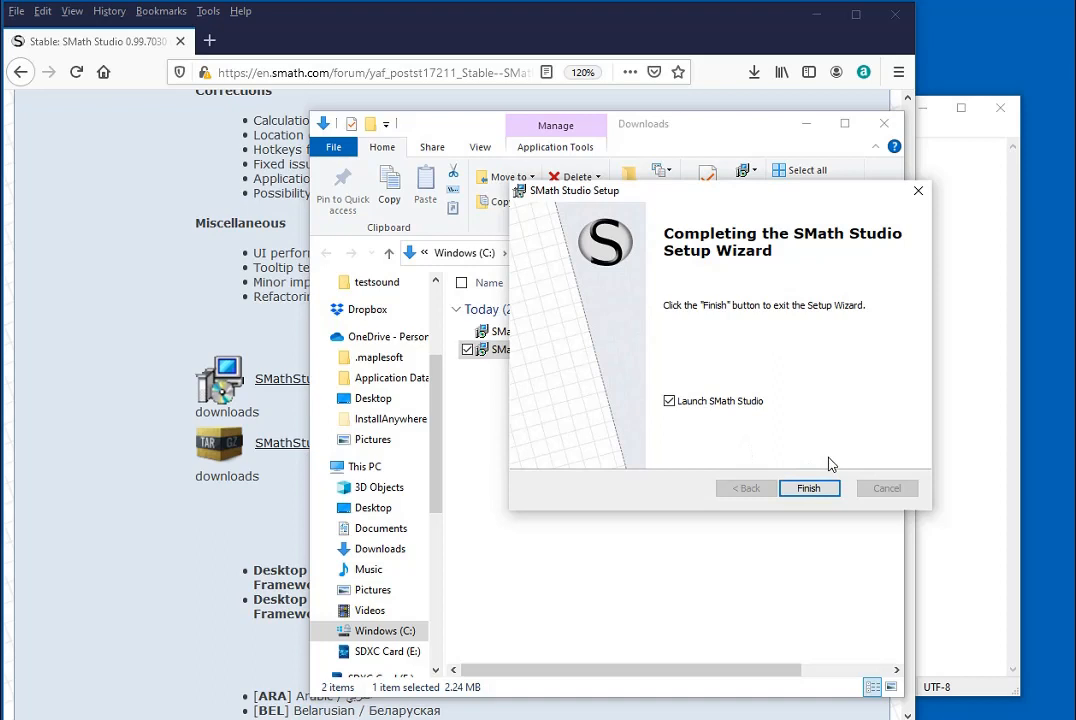
{"action": "mouse_move", "coordinate": [668, 414]}
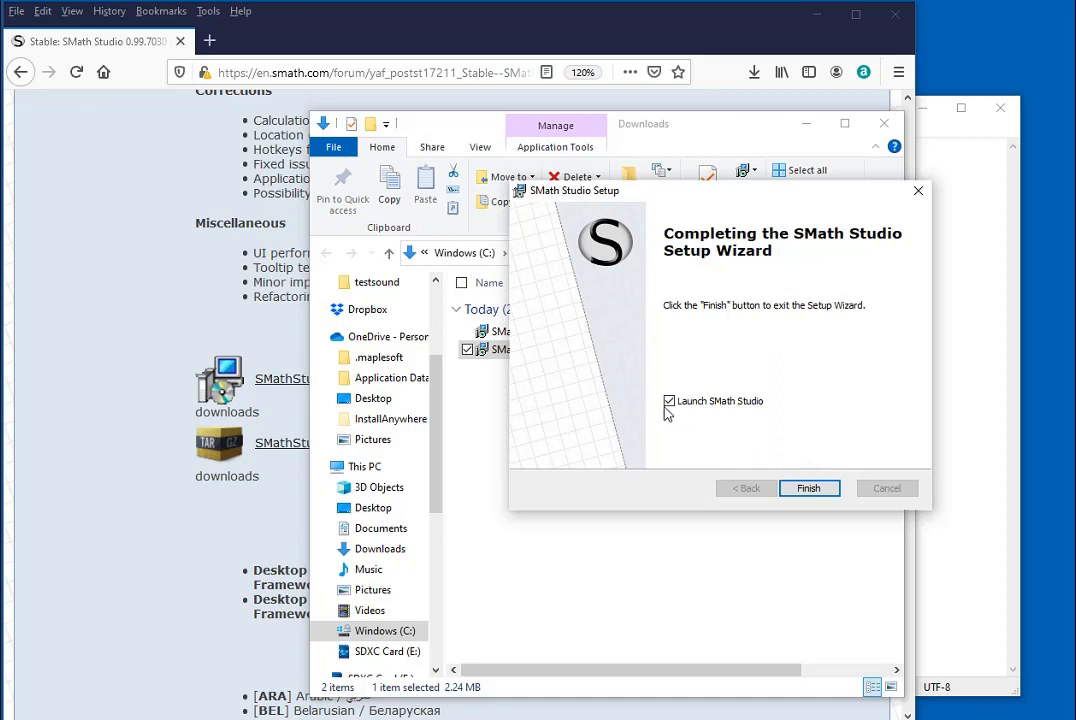
{"action": "left_click", "coordinate": [668, 400]}
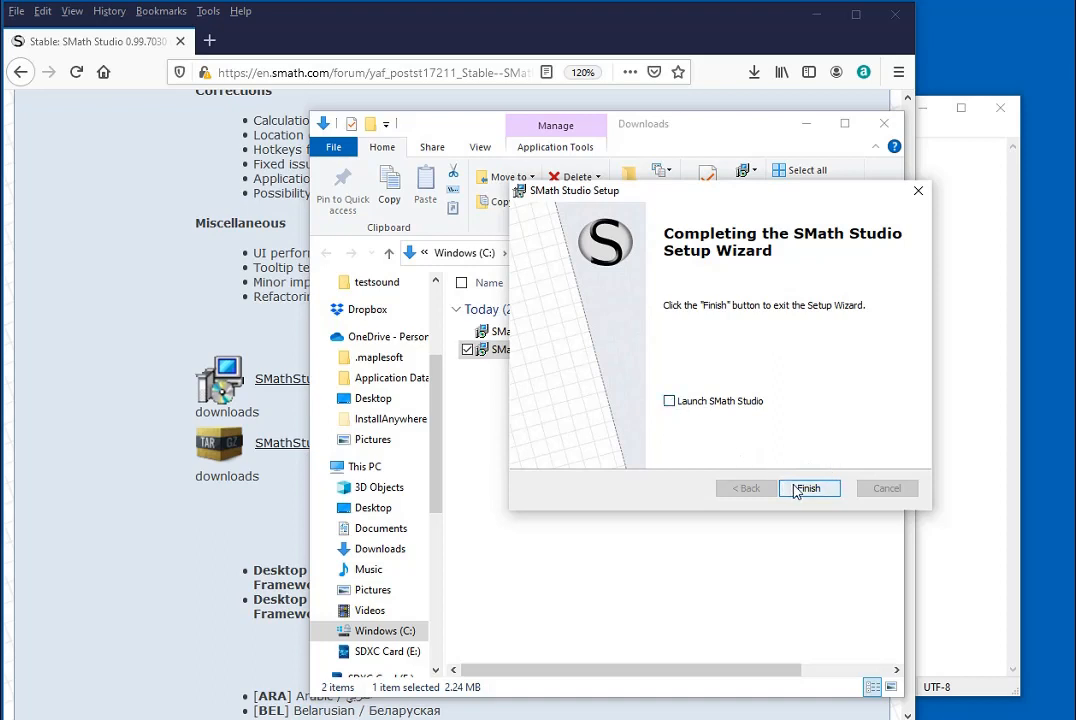
Step: Finish the setup wizard and start SMath Studio Desktop from its shortcut
{"action": "left_click", "coordinate": [809, 488]}
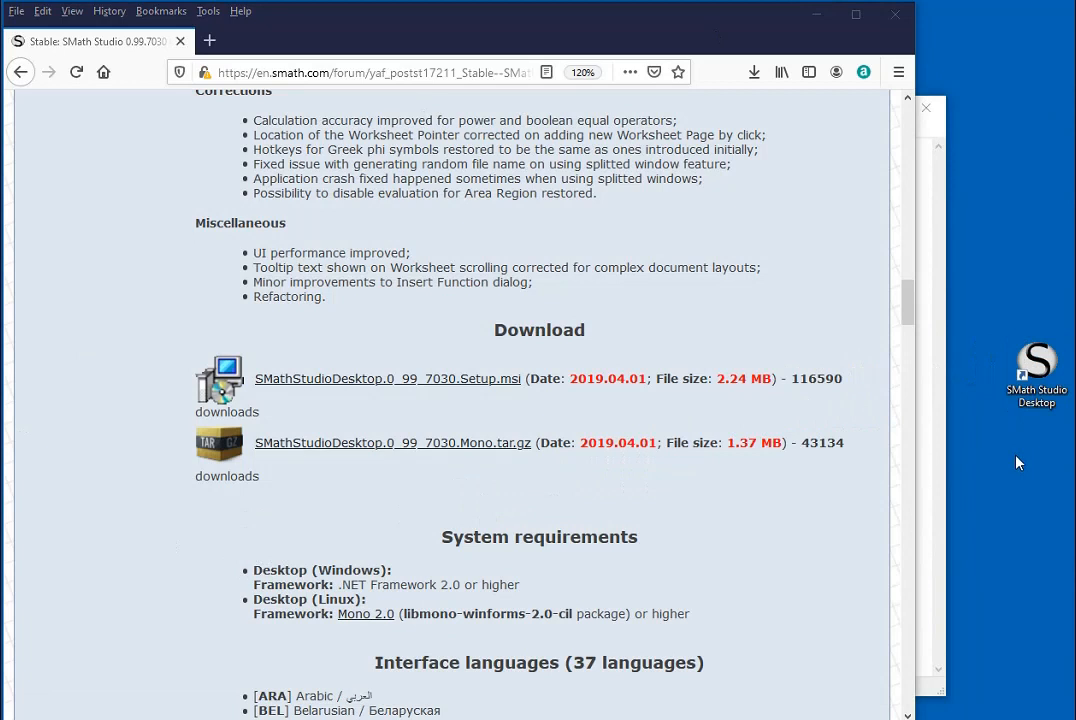
{"action": "double_click", "coordinate": [1037, 375]}
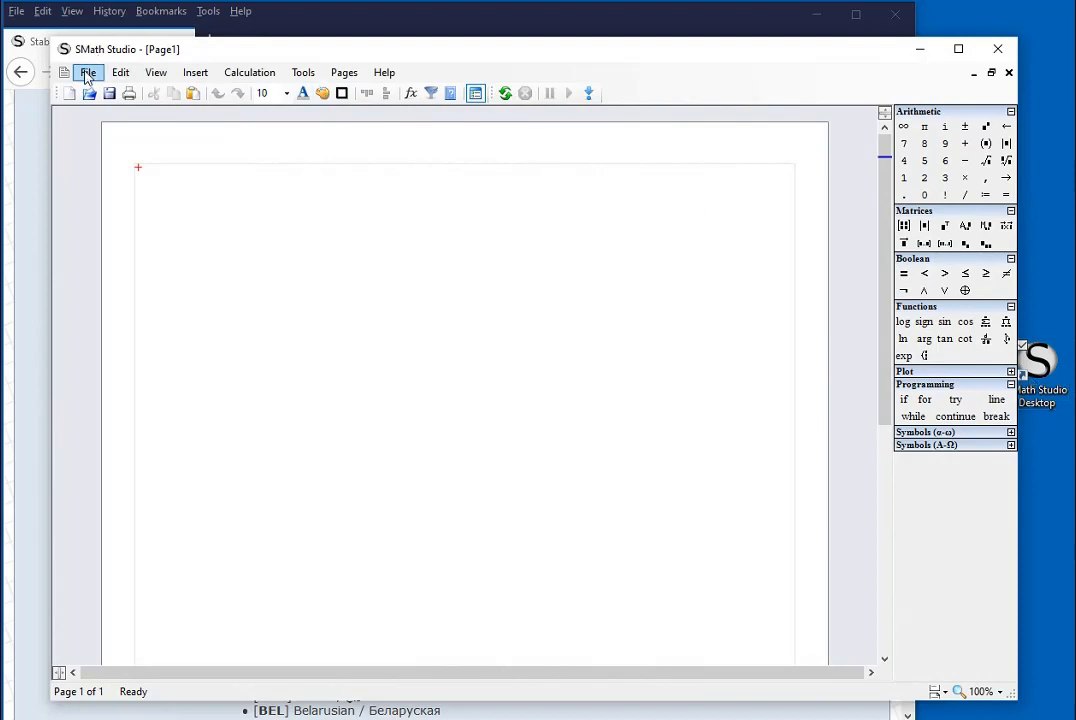
{"action": "left_click", "coordinate": [120, 72]}
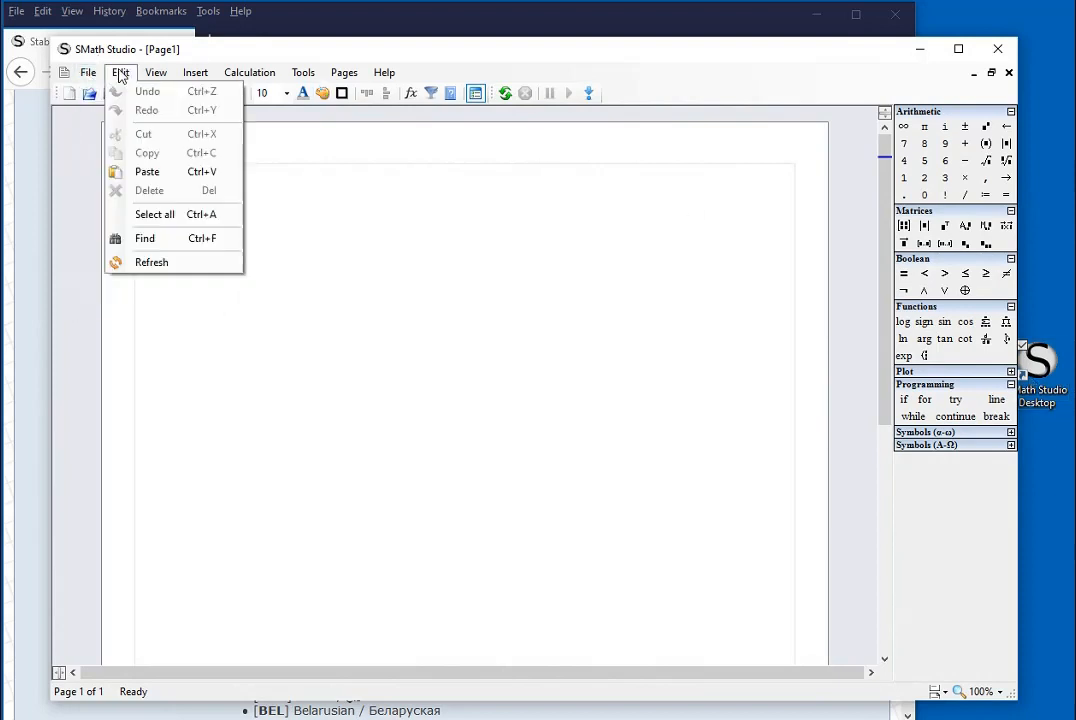
{"action": "left_click", "coordinate": [249, 71]}
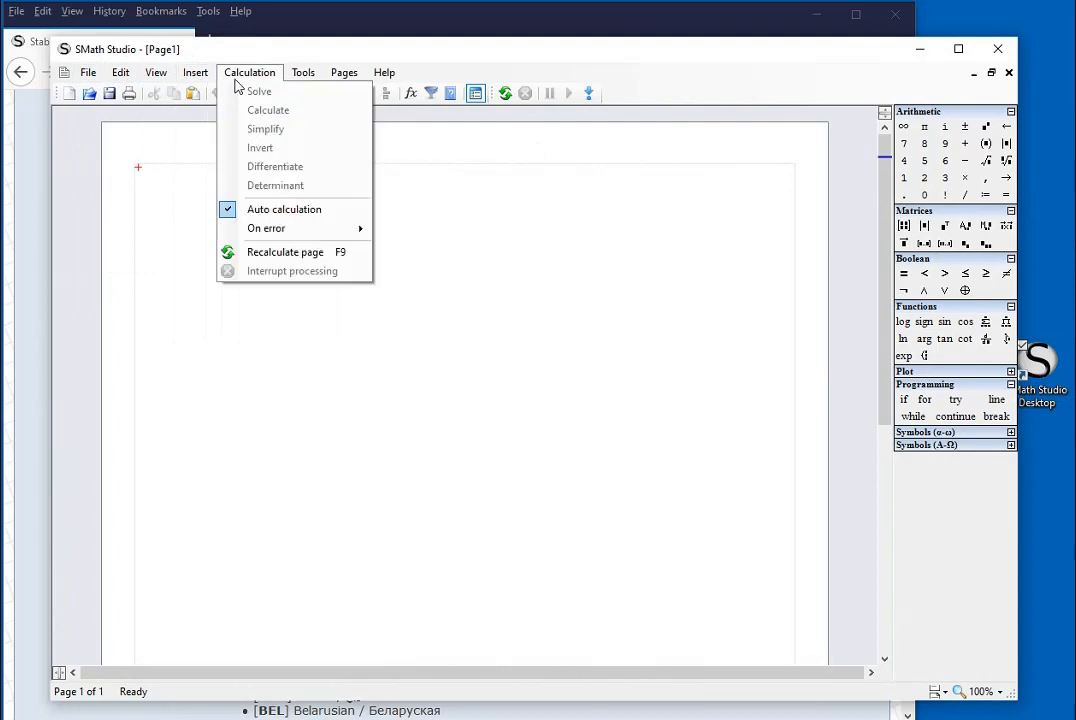
{"action": "left_click", "coordinate": [384, 72]}
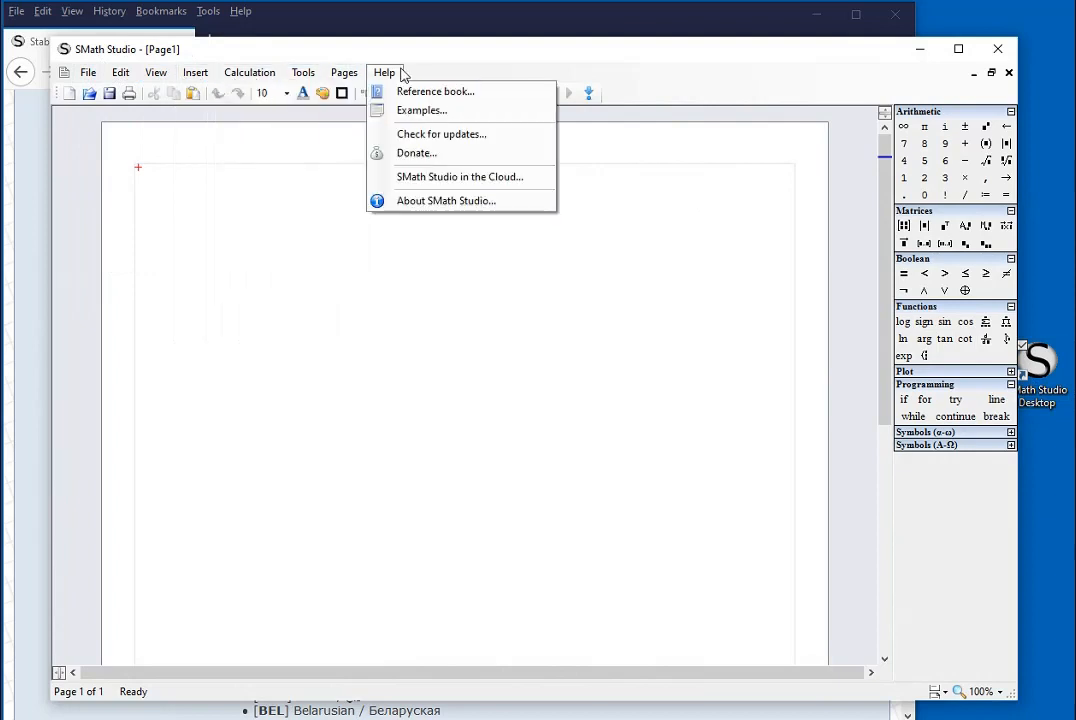
{"action": "mouse_move", "coordinate": [795, 190]}
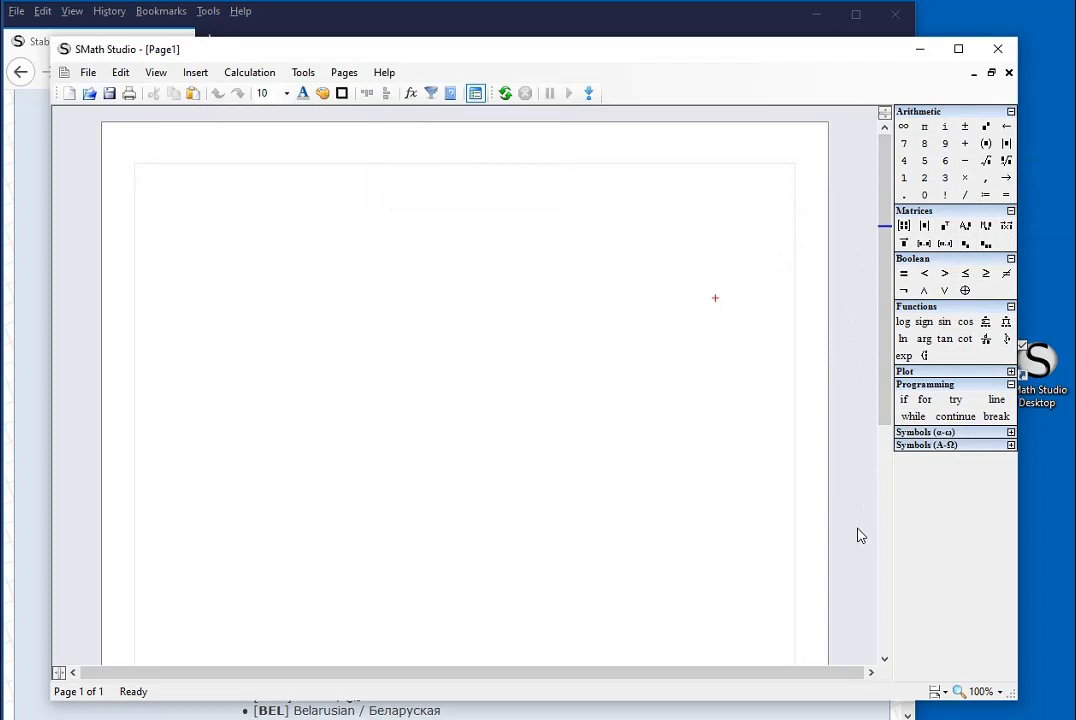
{"action": "mouse_move", "coordinate": [589, 178]}
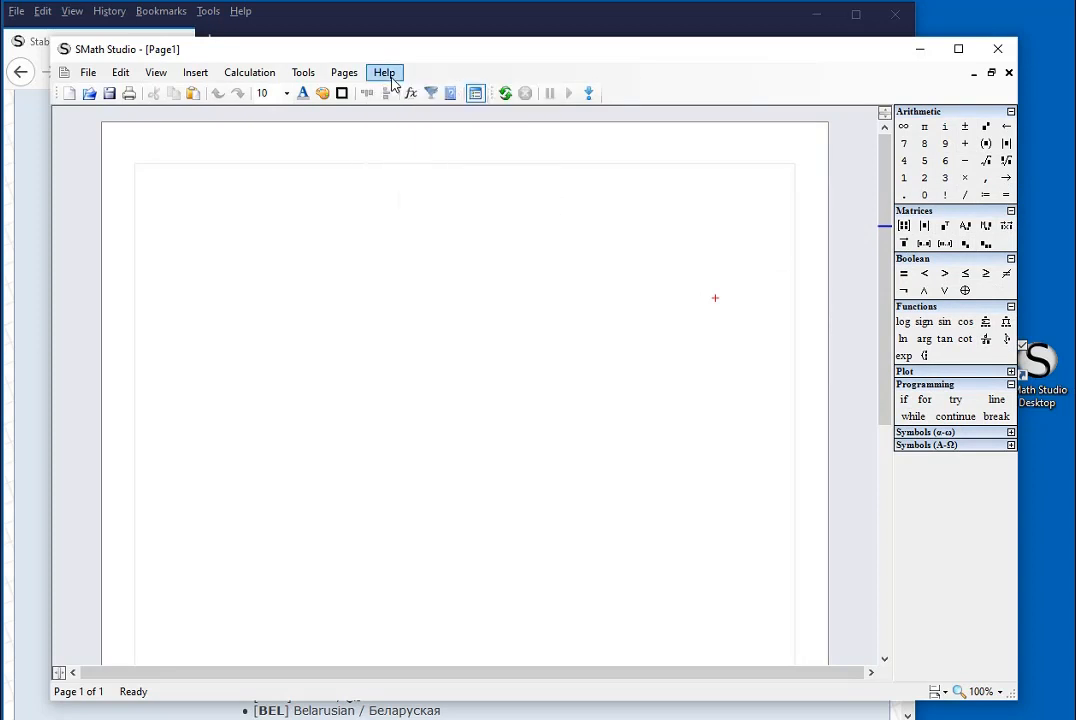
Step: Load the Beam load calculation bearing with two supports example and review its support stresses
{"action": "left_click", "coordinate": [384, 72]}
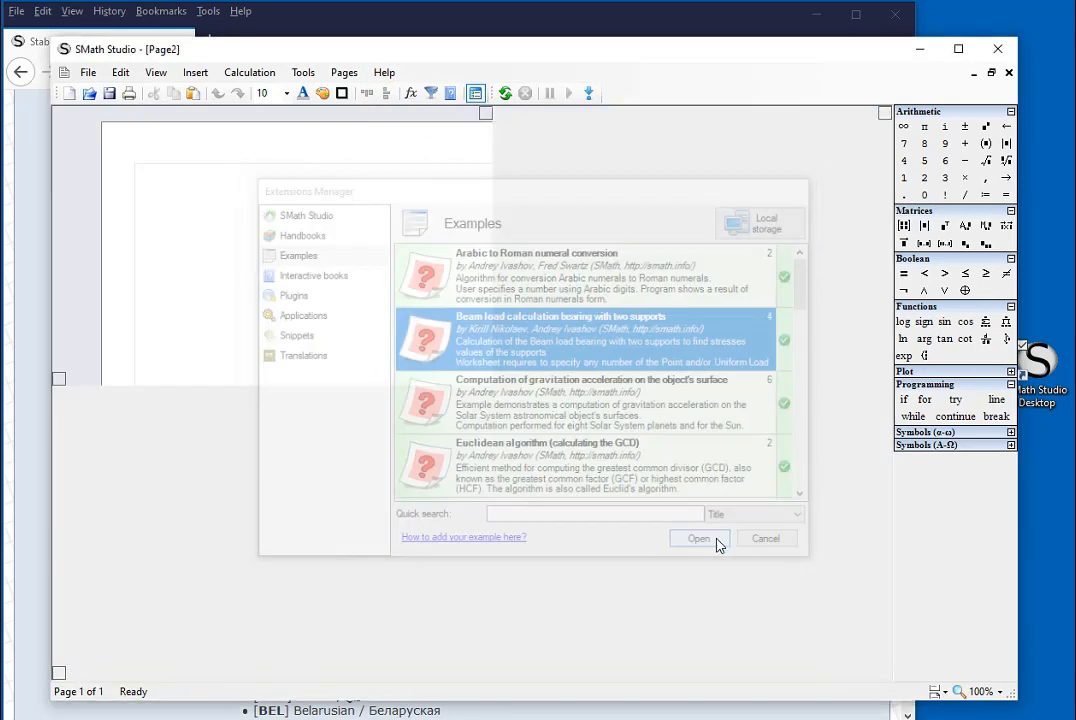
{"action": "left_click", "coordinate": [698, 538]}
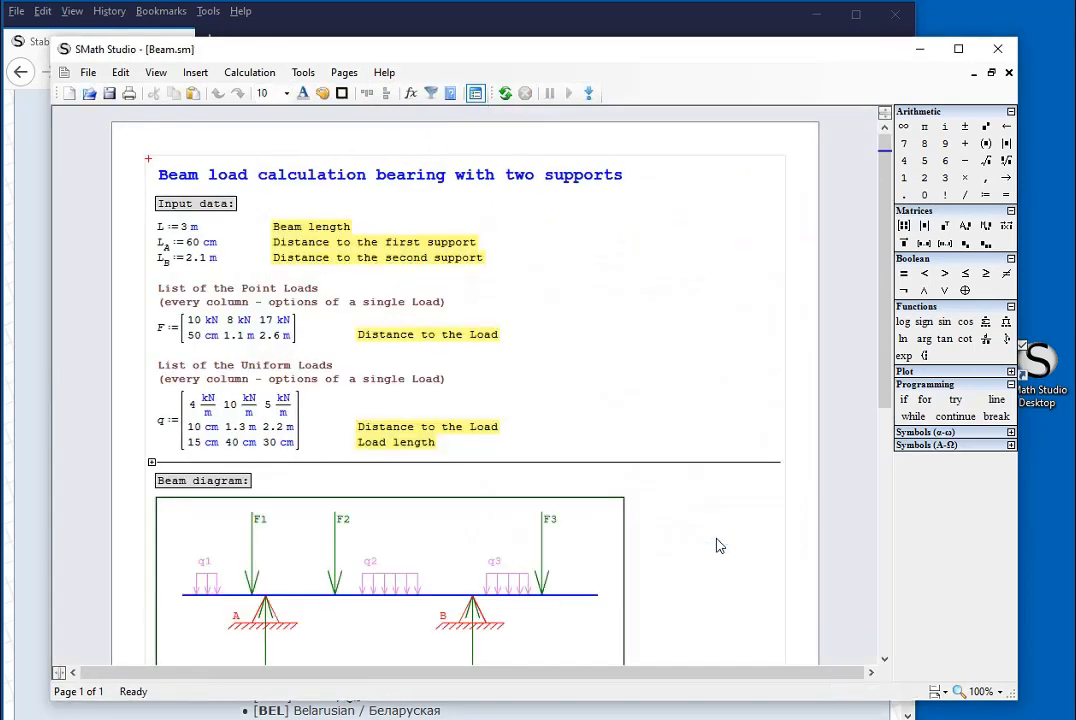
{"action": "mouse_move", "coordinate": [883, 663]}
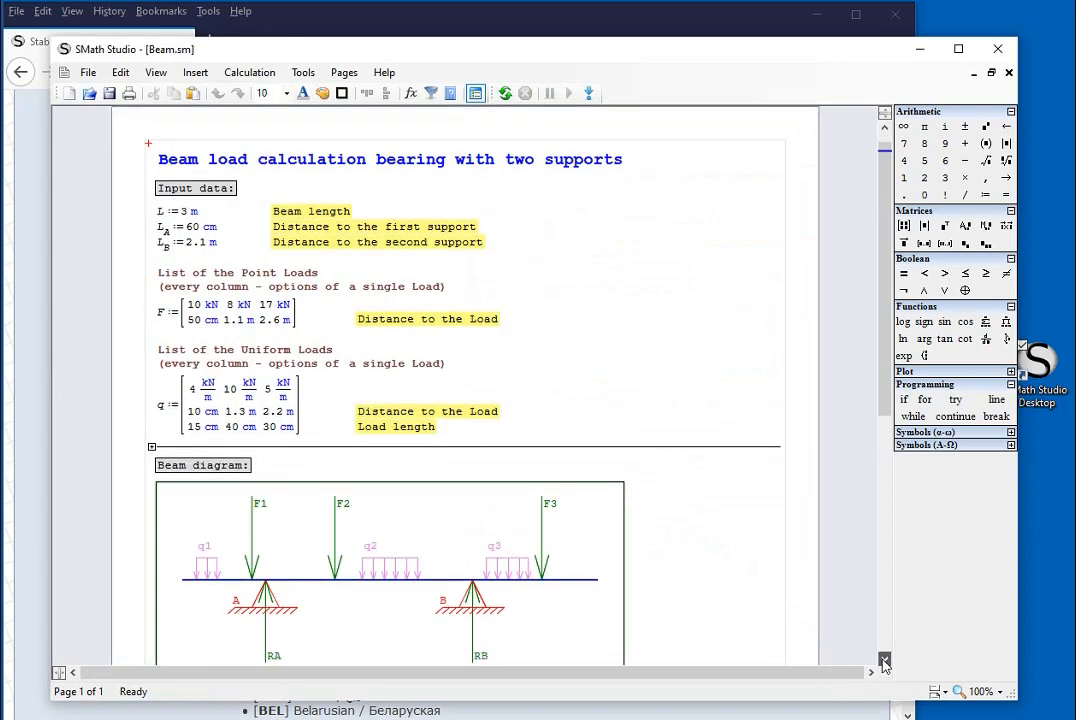
{"action": "scroll", "scroll_direction": "down", "scroll_amount": 3}
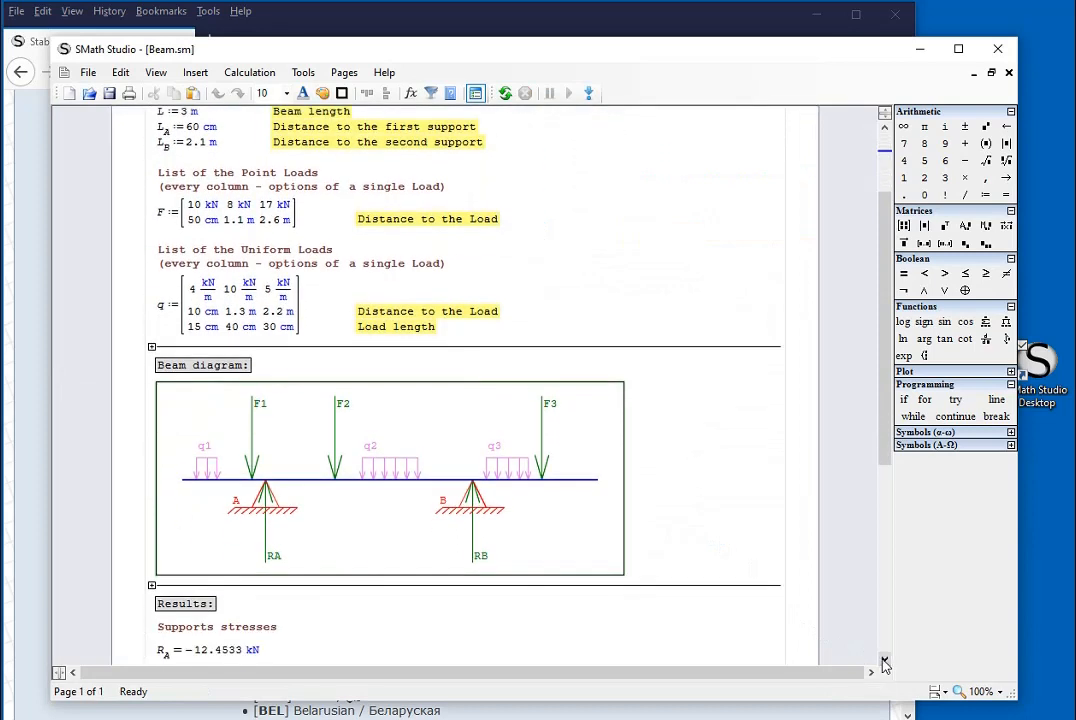
{"action": "scroll", "scroll_direction": "down", "scroll_amount": 3}
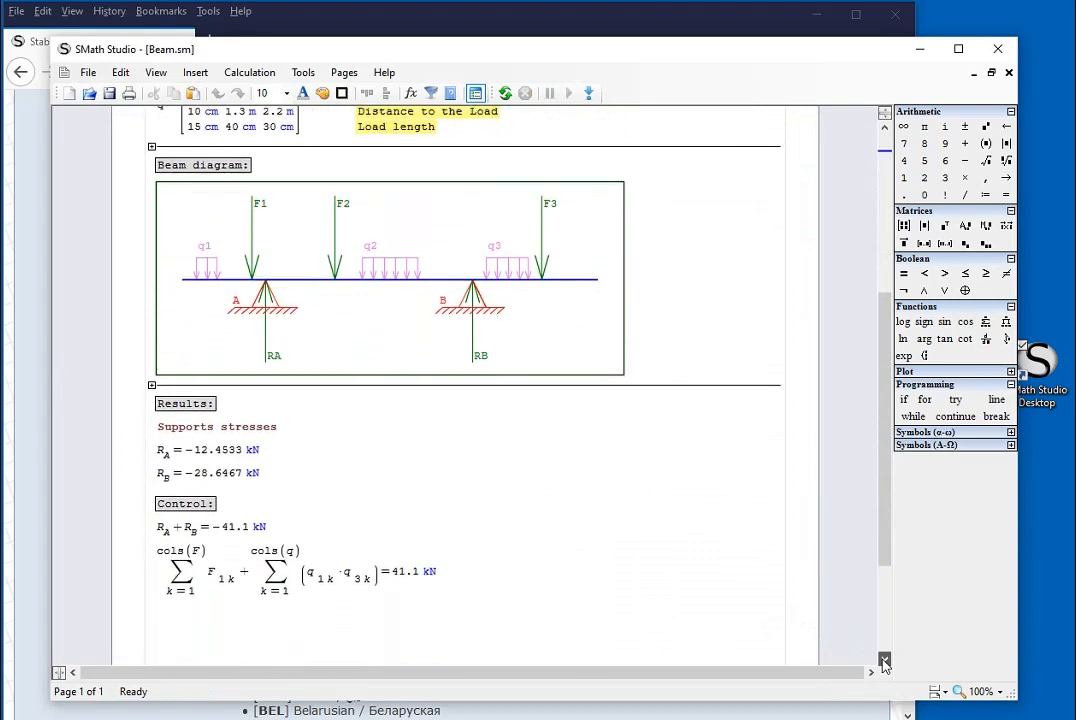